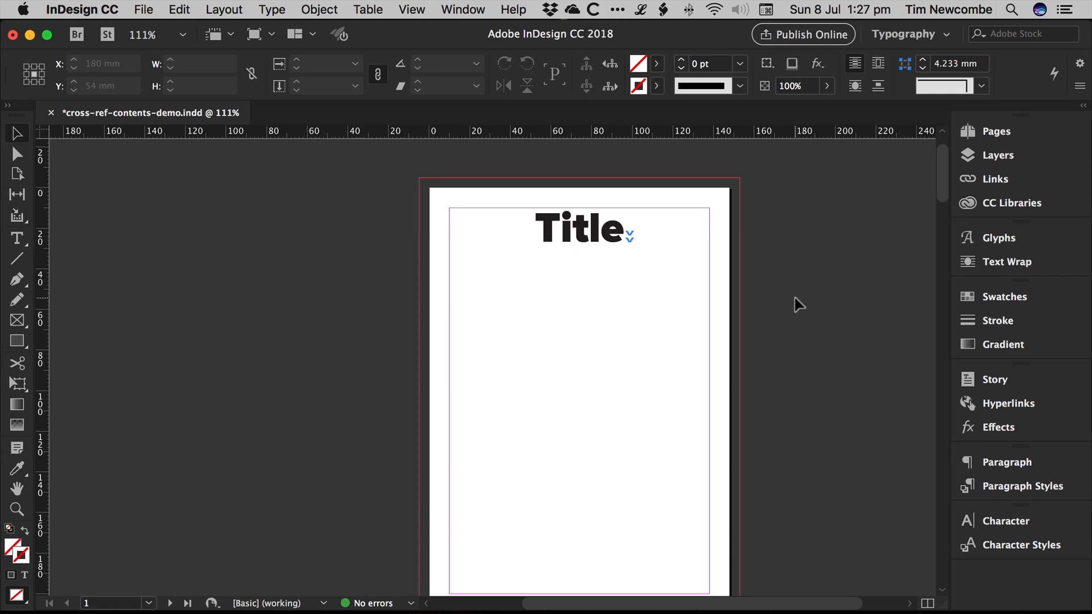
Step: Scroll to the contents page listing Chapter One through About the author
scroll(down, 3)
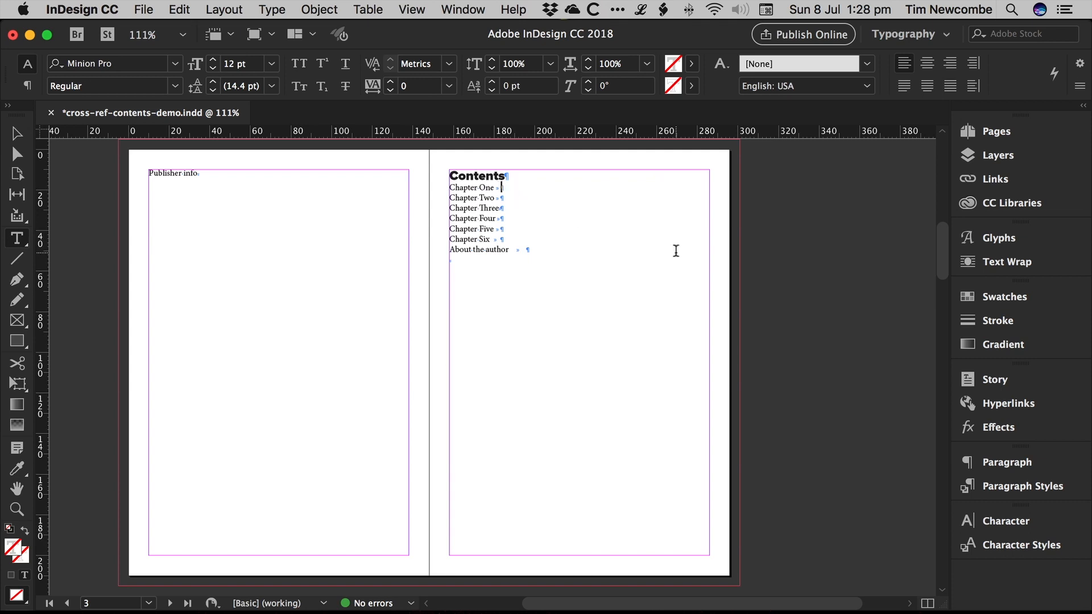
Step: Show the Cross-References panel via Window > Type & Tables, glancing at its options menu
click(464, 9)
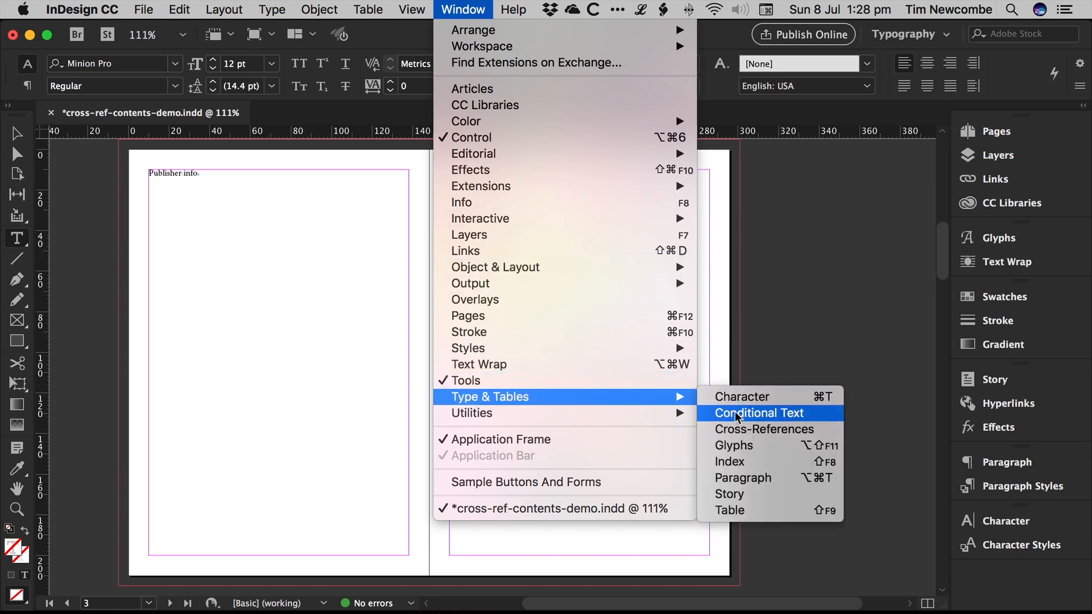
click(764, 430)
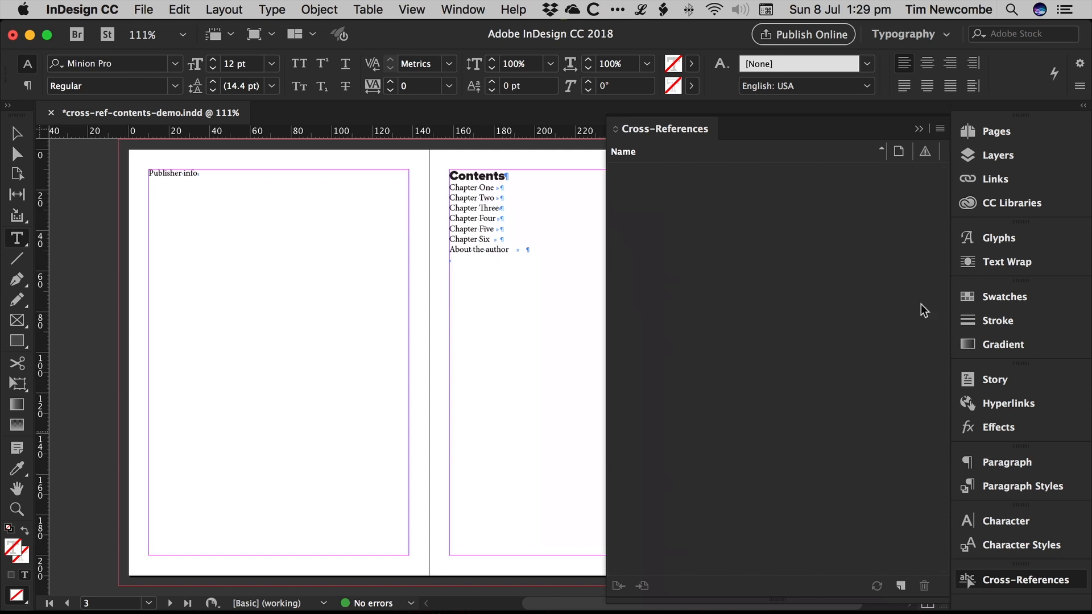
click(933, 128)
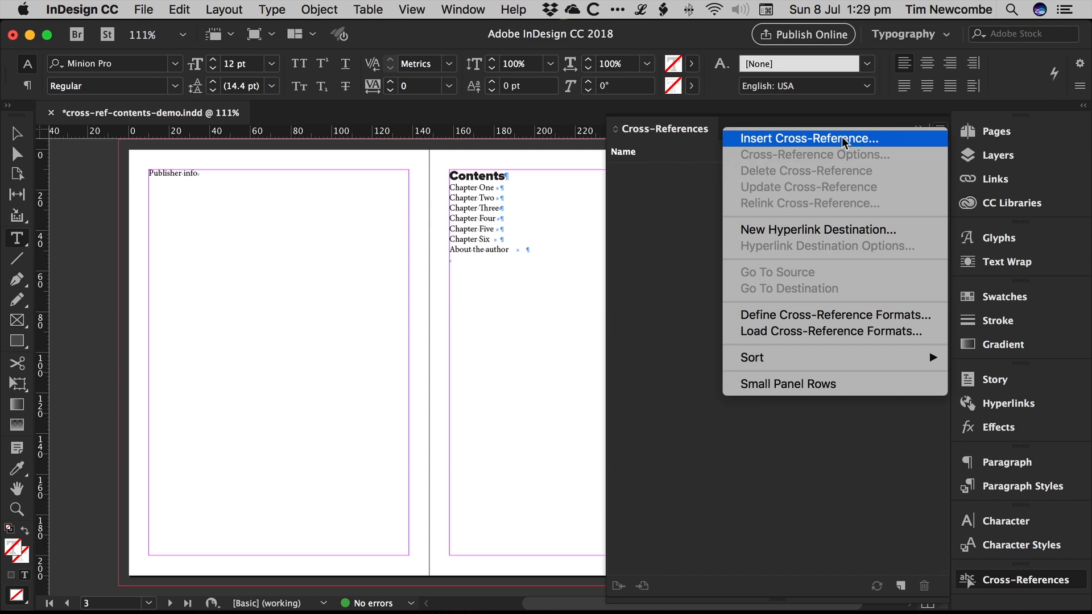
click(807, 138)
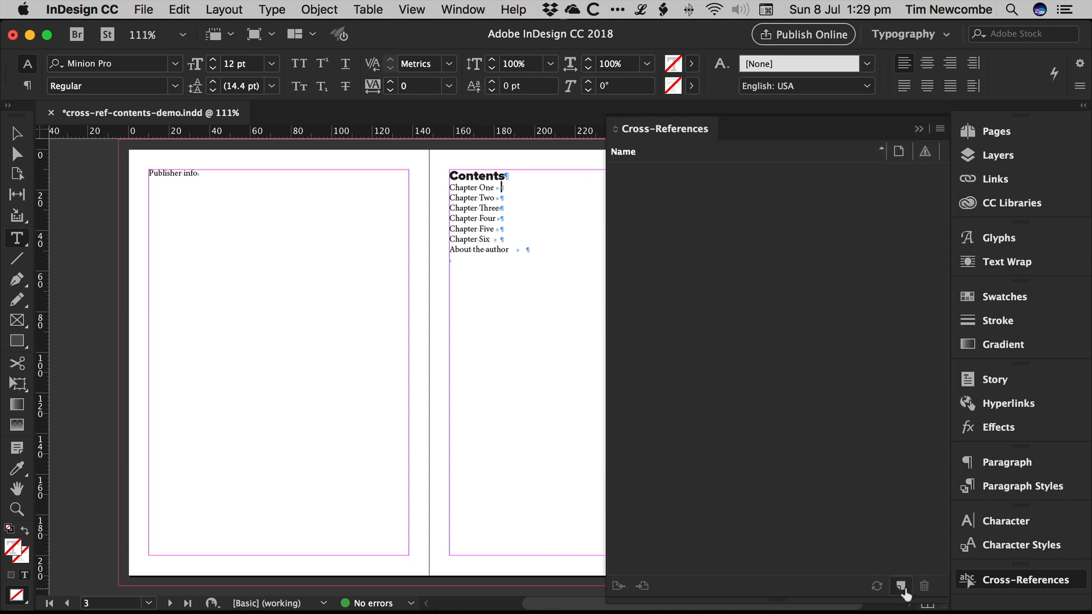
Step: Start a new cross-reference after Chapter One, filtering destinations to Chapter Heading paragraphs
click(901, 585)
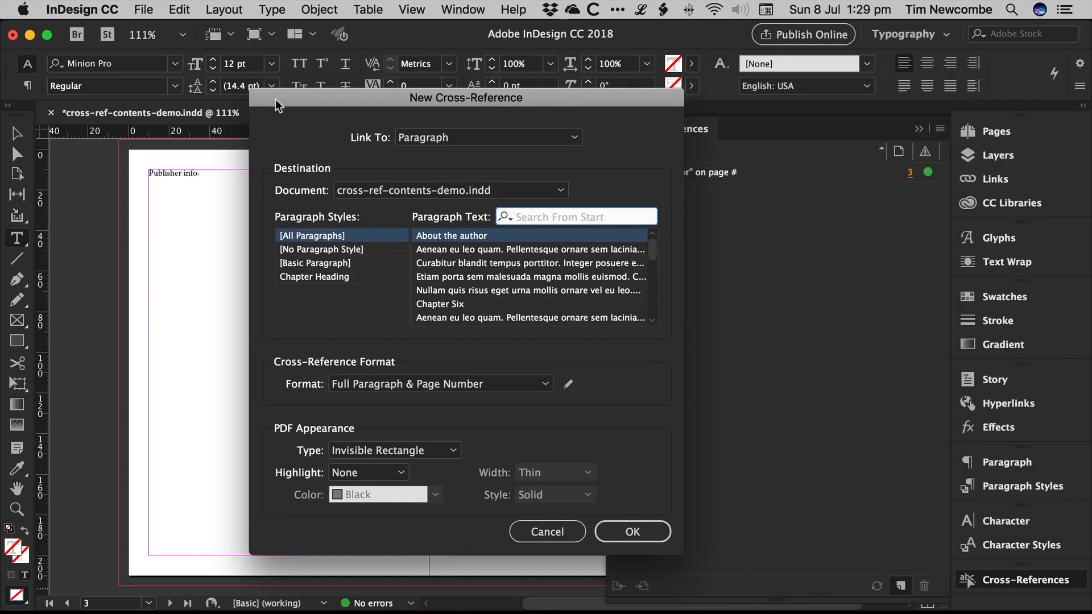
mouse_move(275, 155)
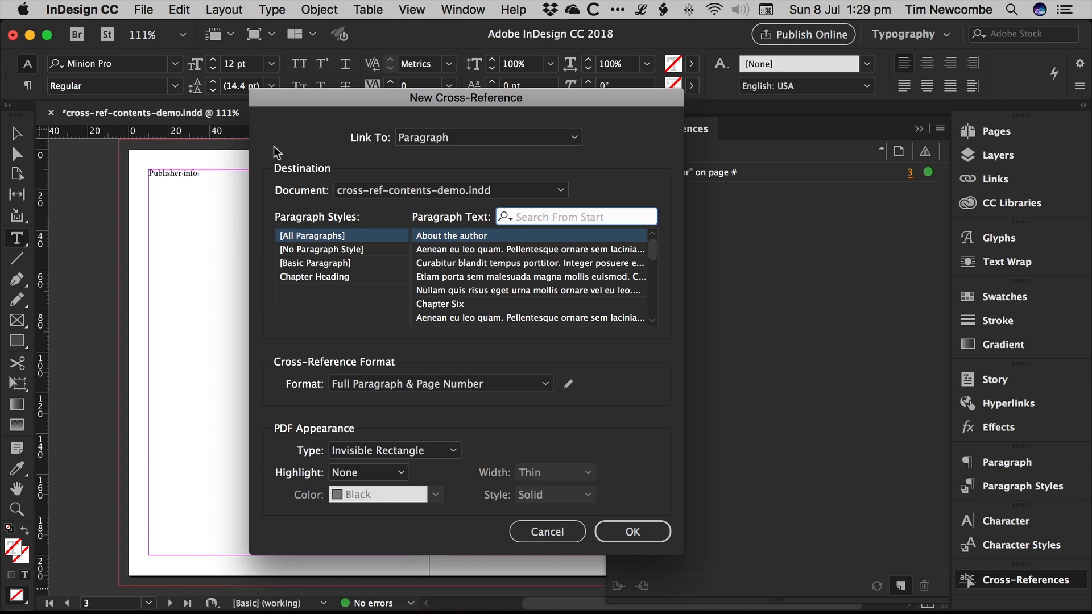
click(578, 216)
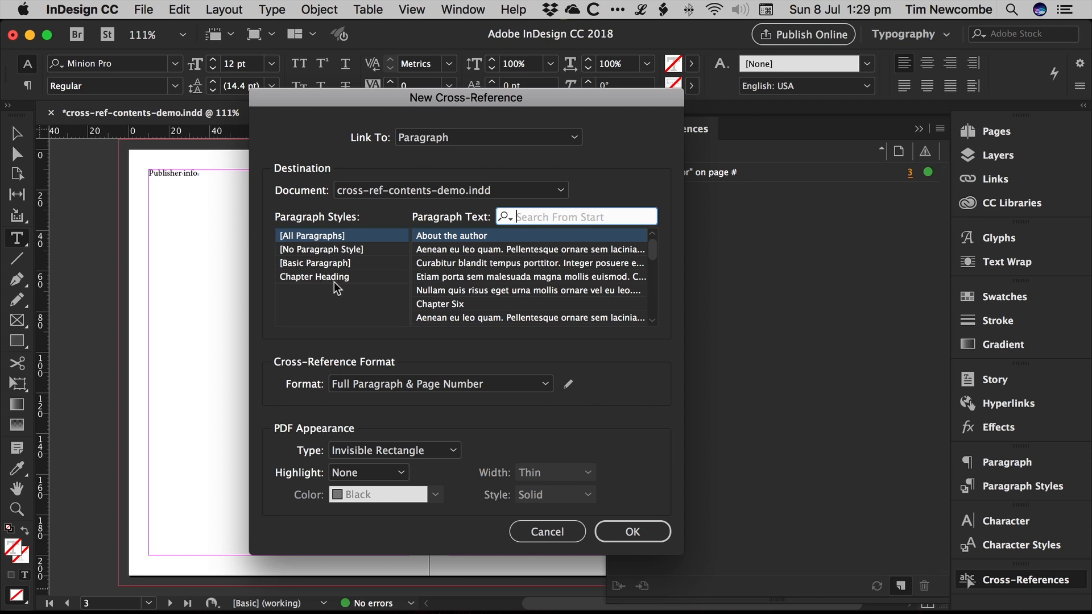
click(313, 277)
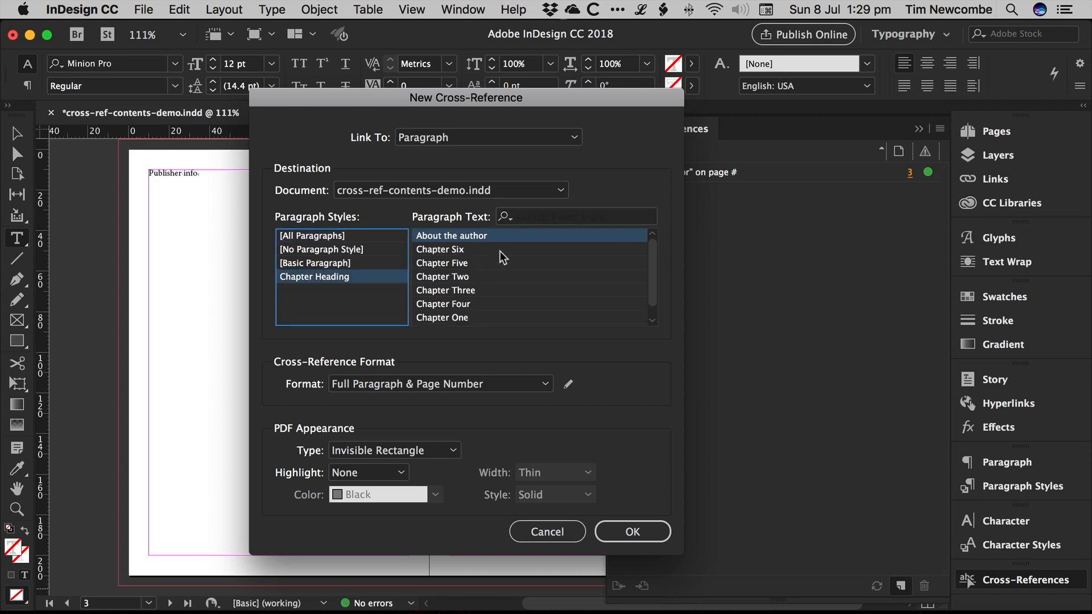
scroll(down, 3)
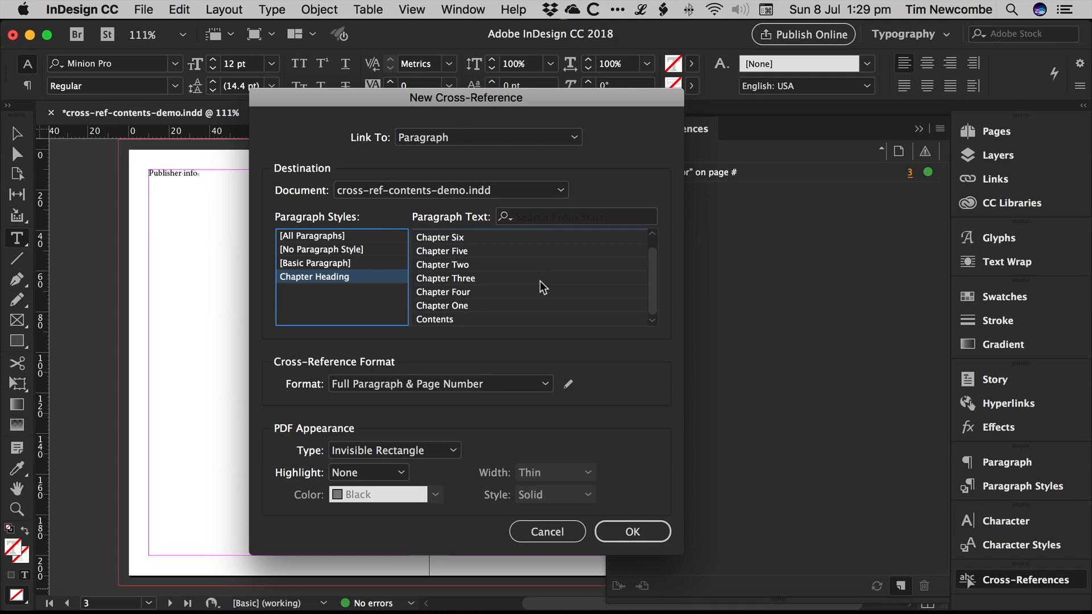
mouse_move(516, 273)
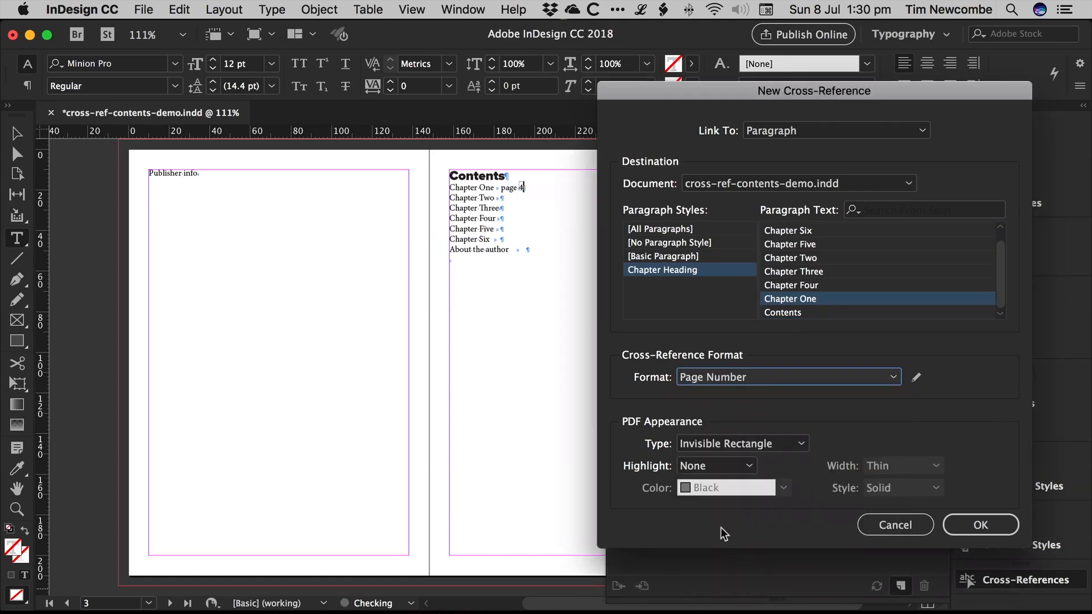
Step: Edit the Page Number format definition to drop the word 'page', leaving just the number
click(916, 376)
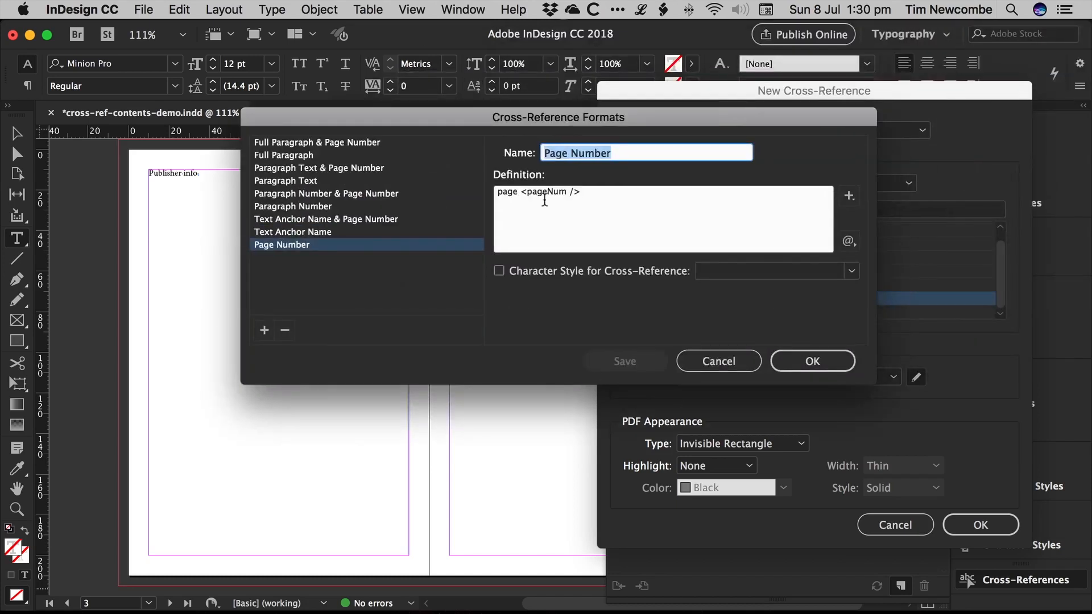
click(521, 191)
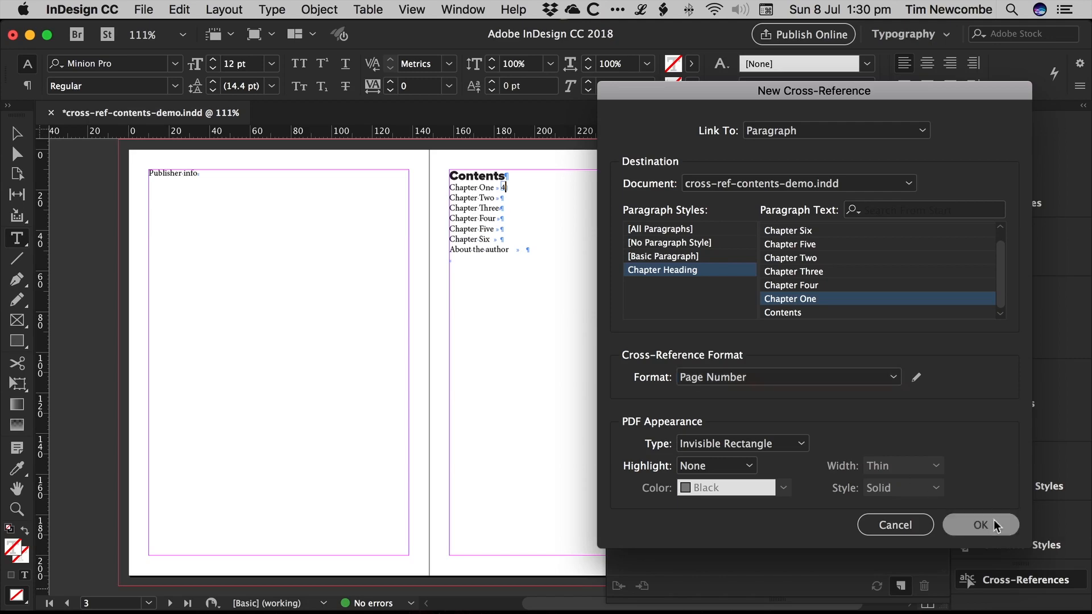
Step: Confirm the Chapter One cross-reference and link Chapter Two to its heading page number
click(980, 525)
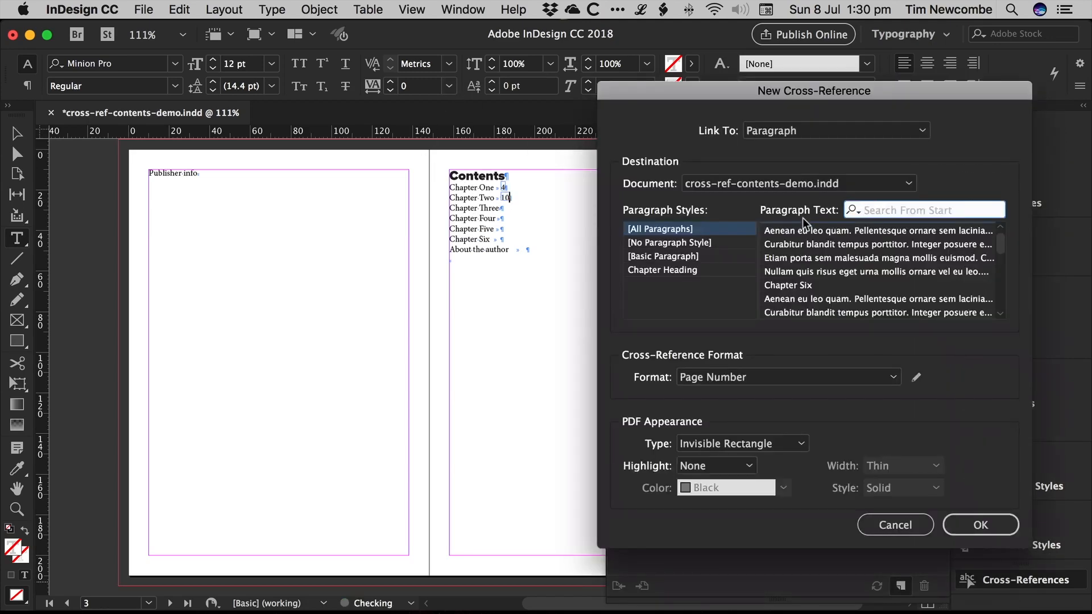
click(661, 269)
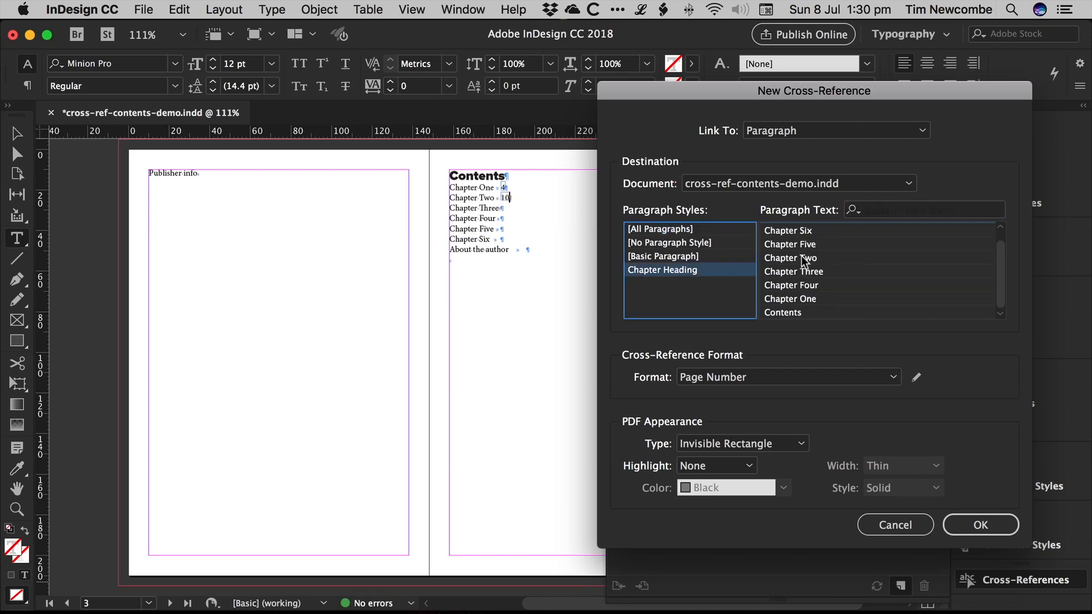
click(789, 257)
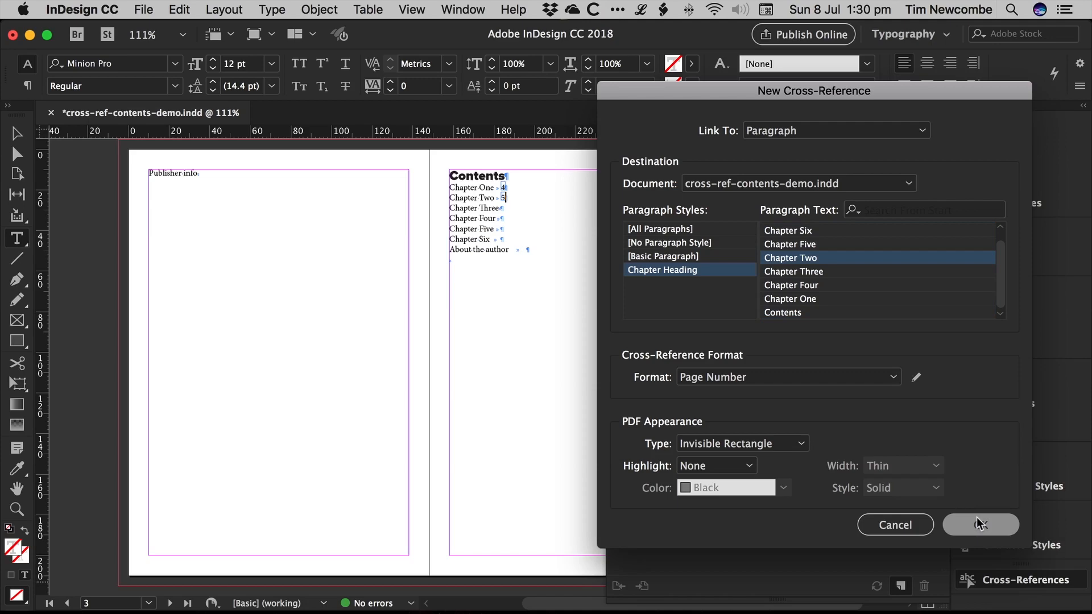
click(981, 524)
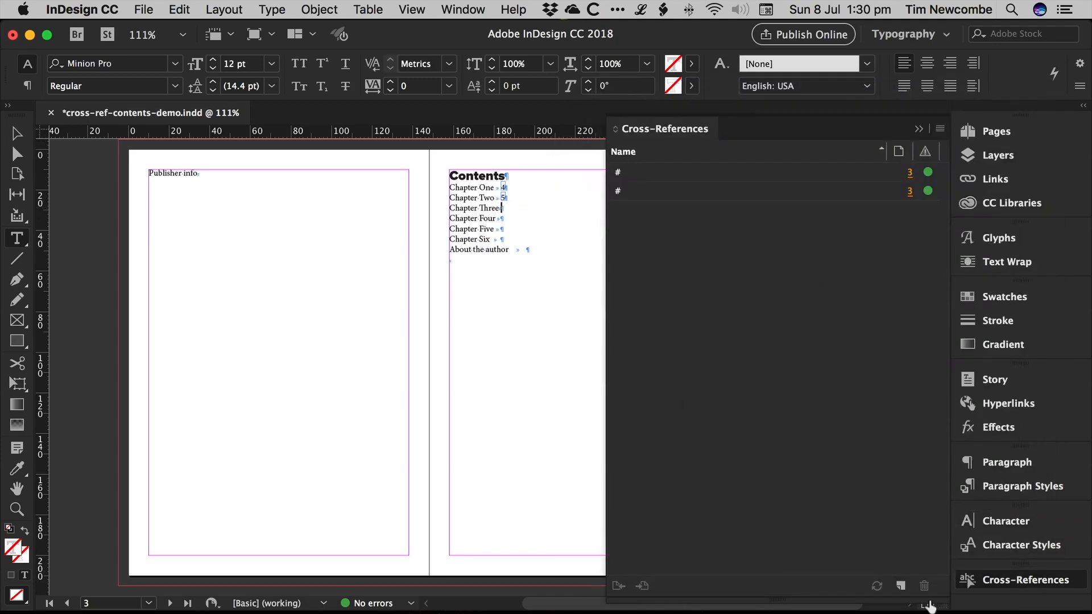
Step: Link the remaining entries, Chapter Three through About the author, to their heading page numbers
click(901, 584)
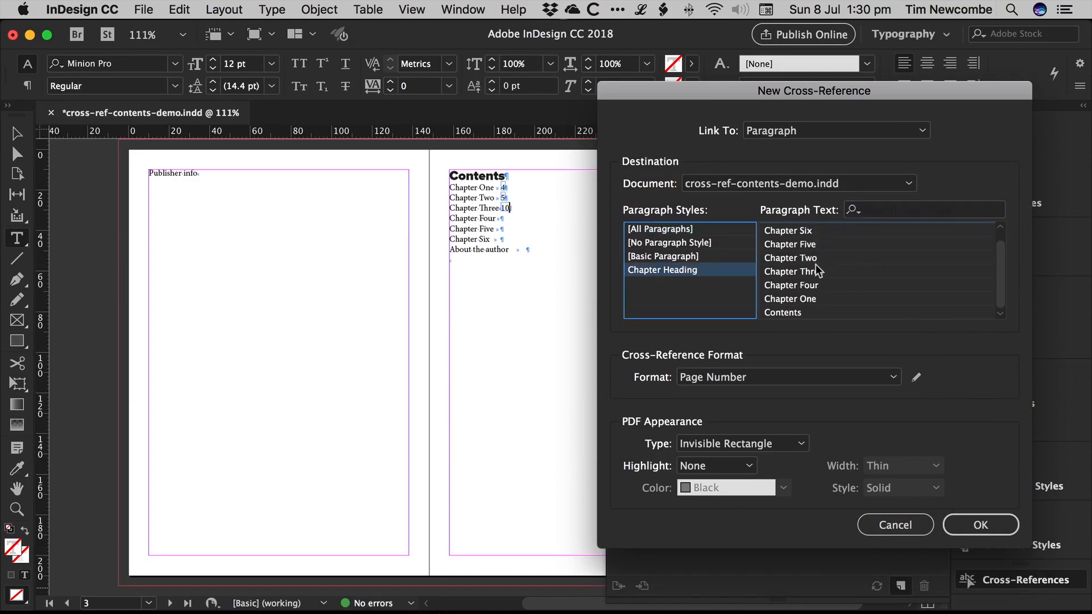
click(980, 524)
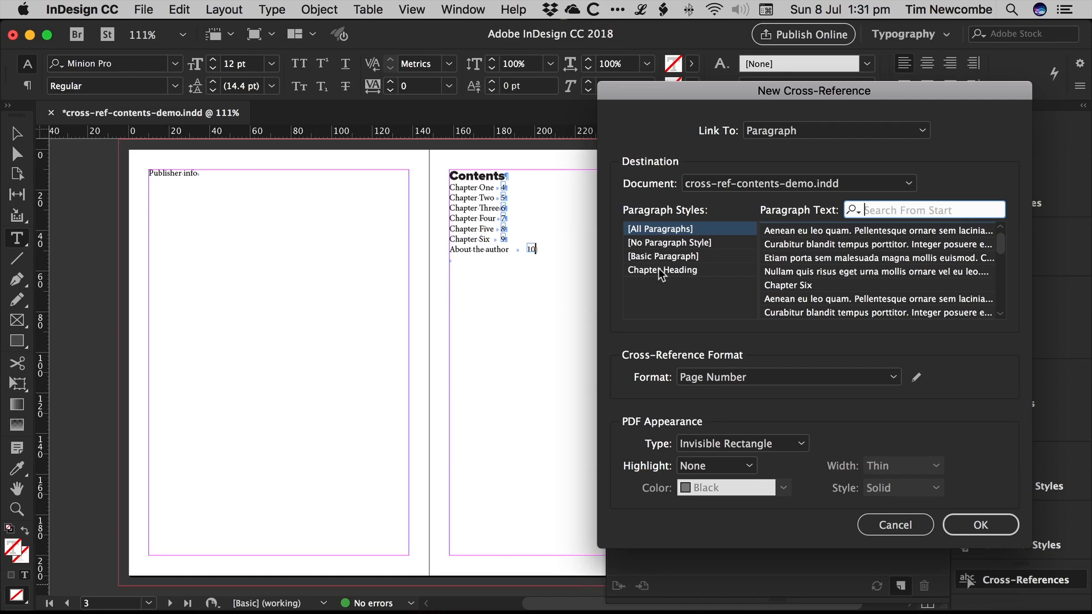
click(661, 269)
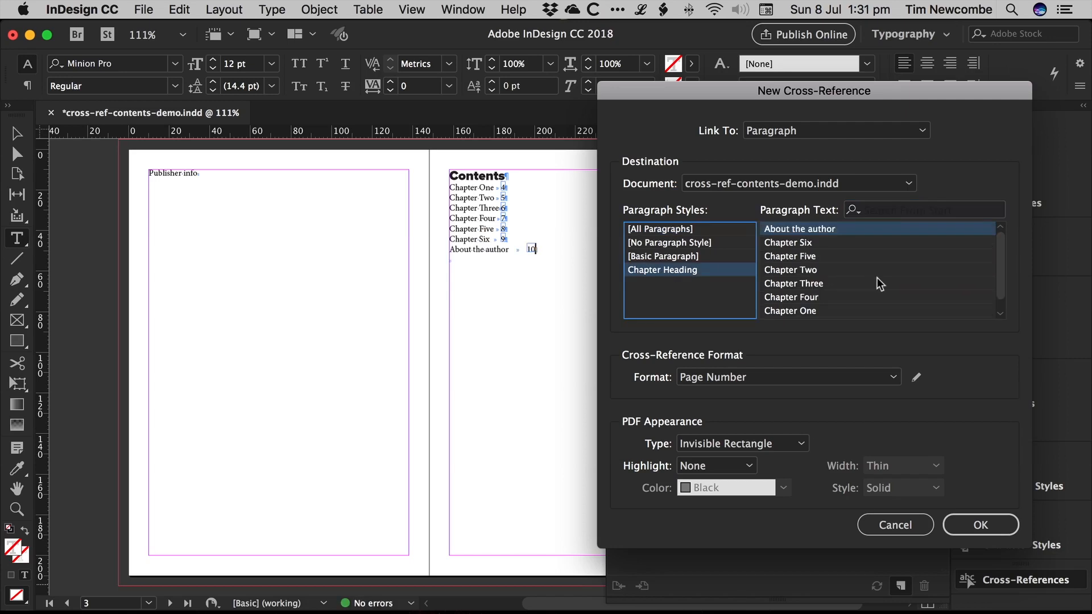
click(981, 524)
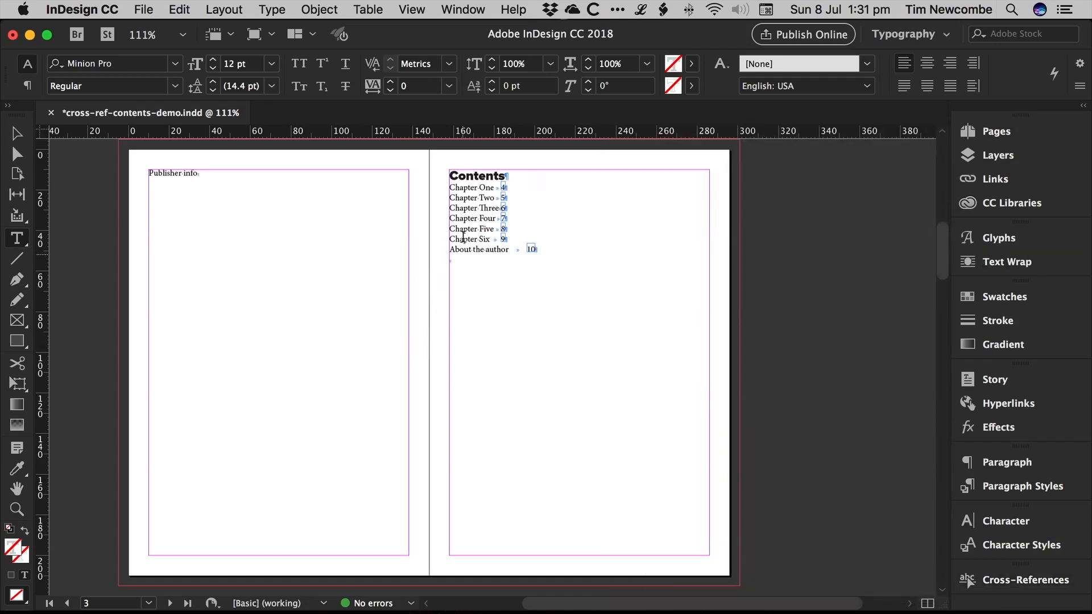
mouse_move(605, 276)
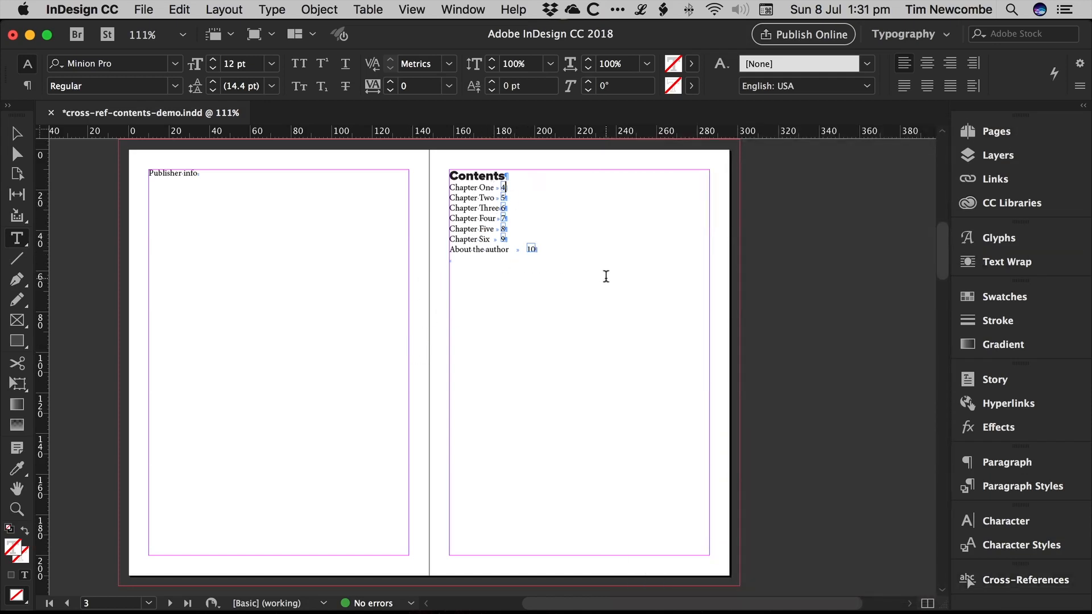
mouse_move(655, 206)
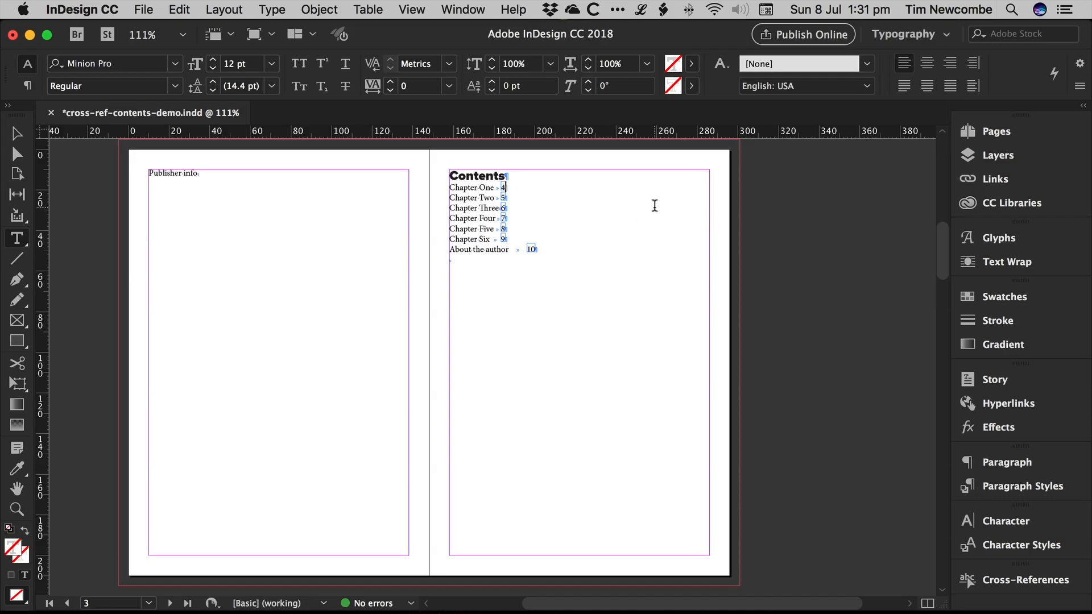
Step: Scroll down to the Chapter One / Chapter Two spread
scroll(down, 3)
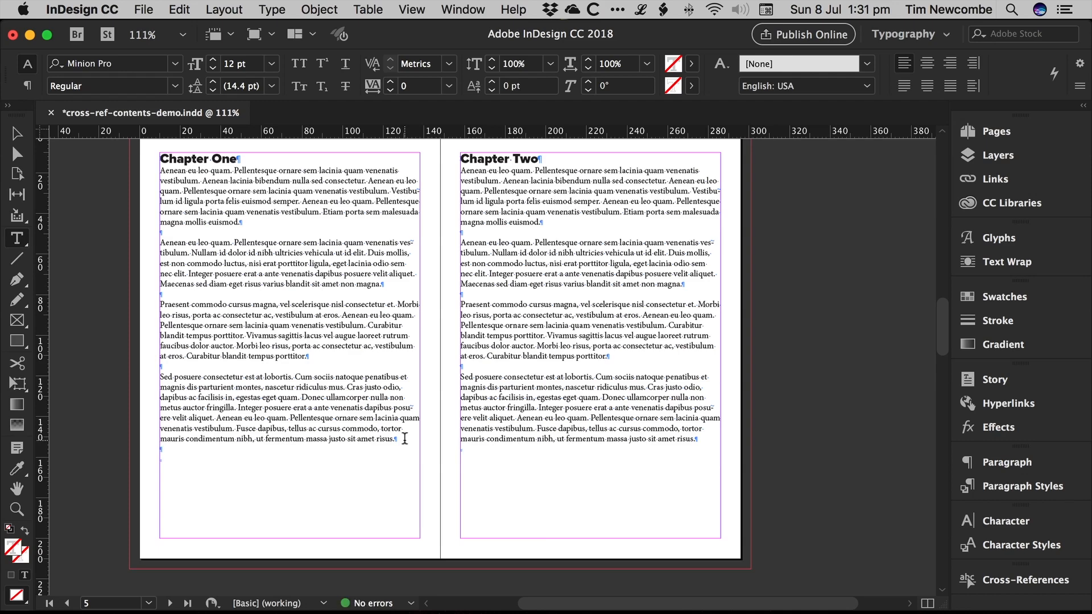
Step: Add pages to Chapter One so the contents numbers update to 4, 7, 8, 9, 10, 11 and 12
click(633, 9)
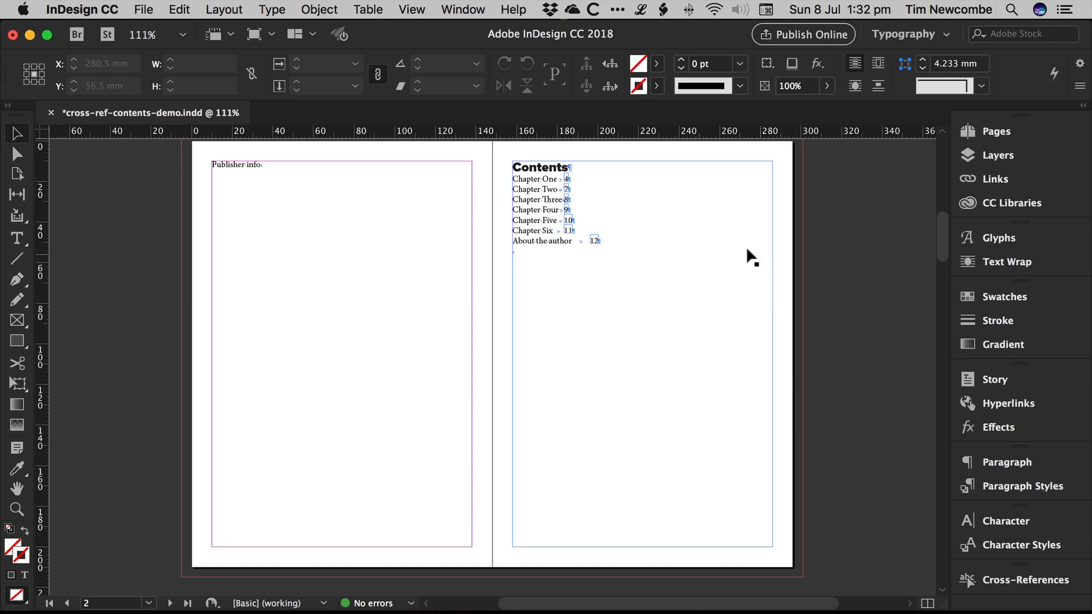
mouse_move(707, 250)
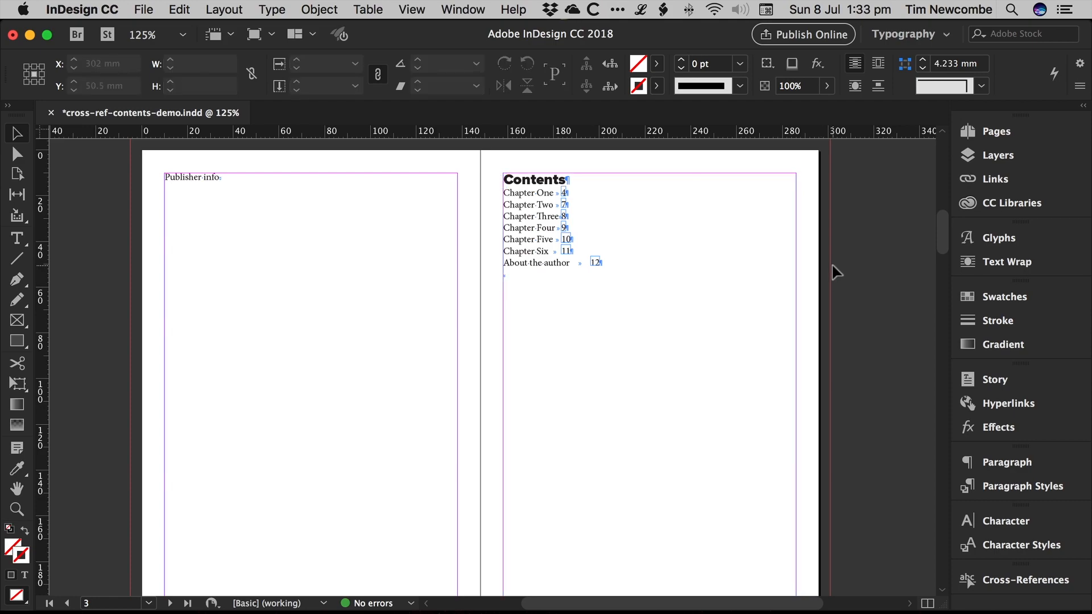
scroll(down, 3)
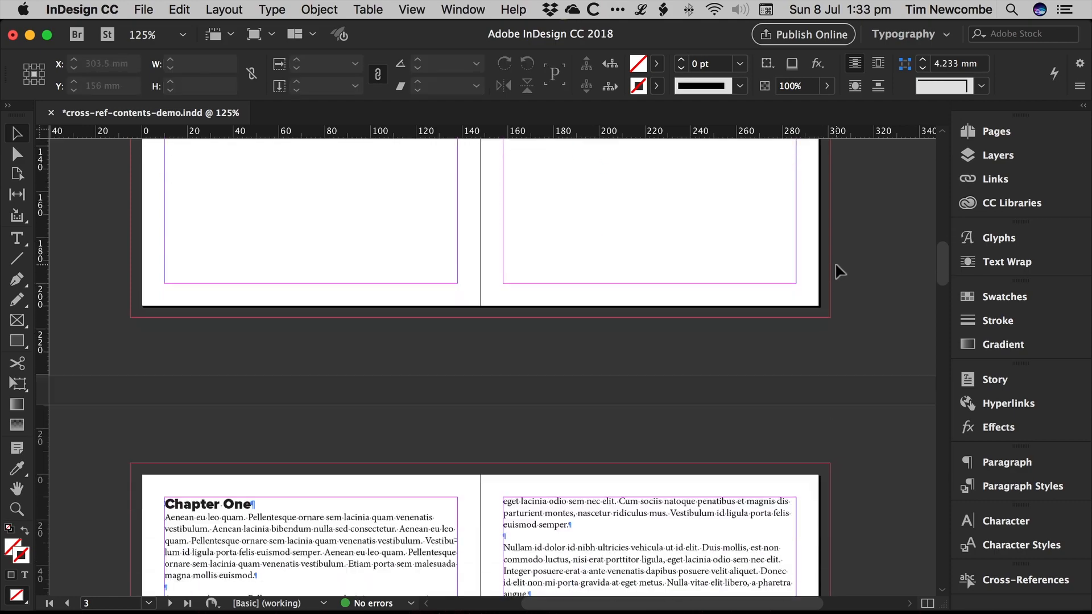